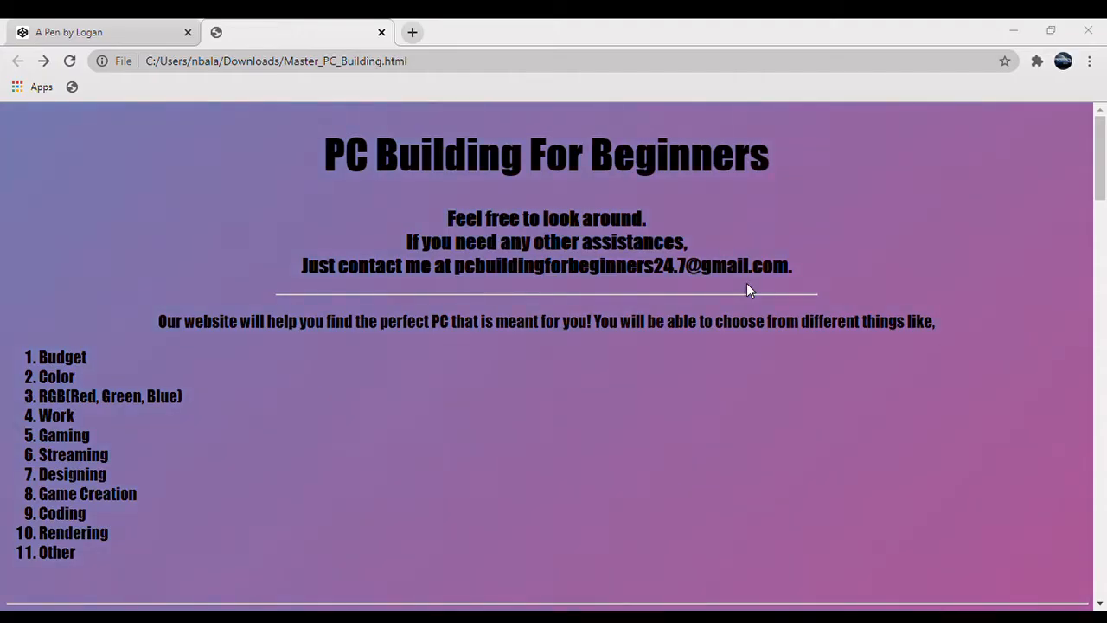
{"action": "scroll", "scroll_direction": "down", "scroll_amount": 3}
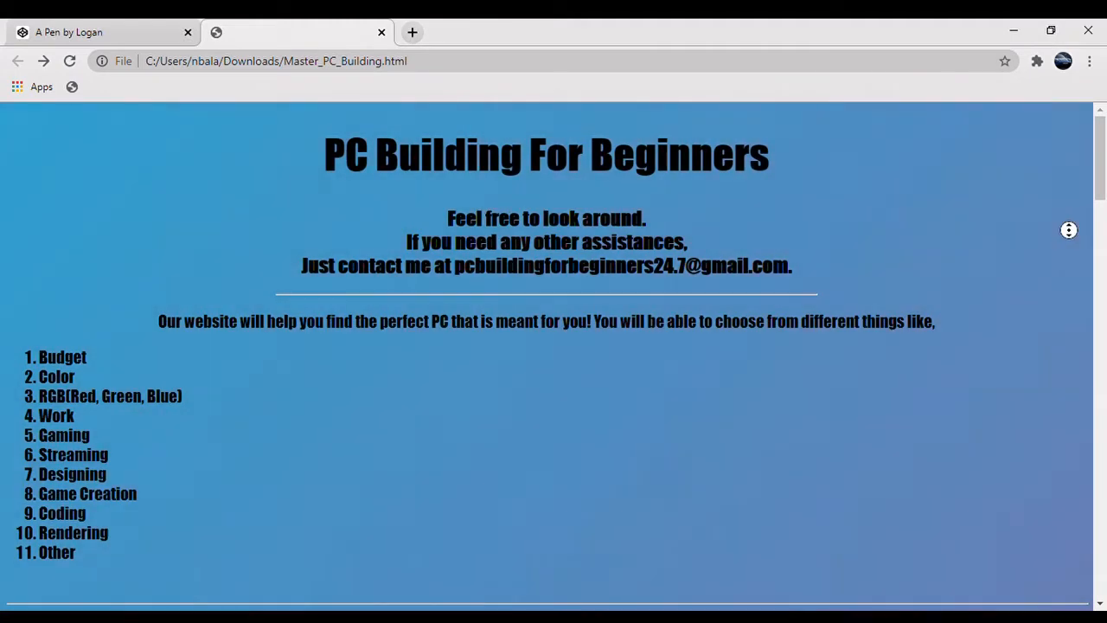
{"action": "scroll", "scroll_direction": "down", "scroll_amount": 3}
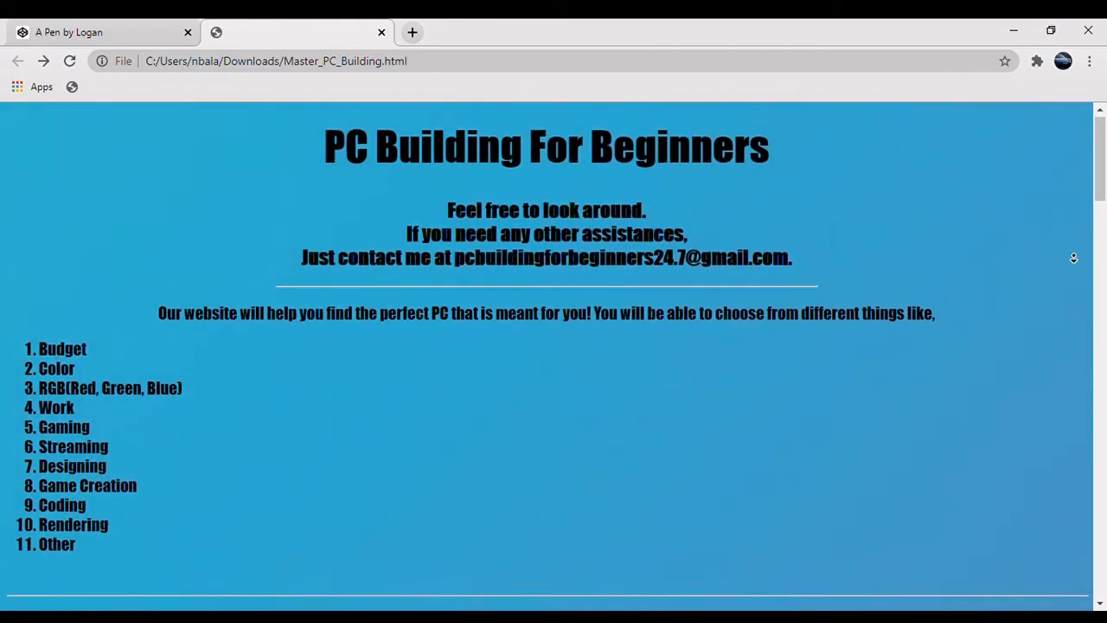
{"action": "scroll", "scroll_direction": "down", "scroll_amount": 3}
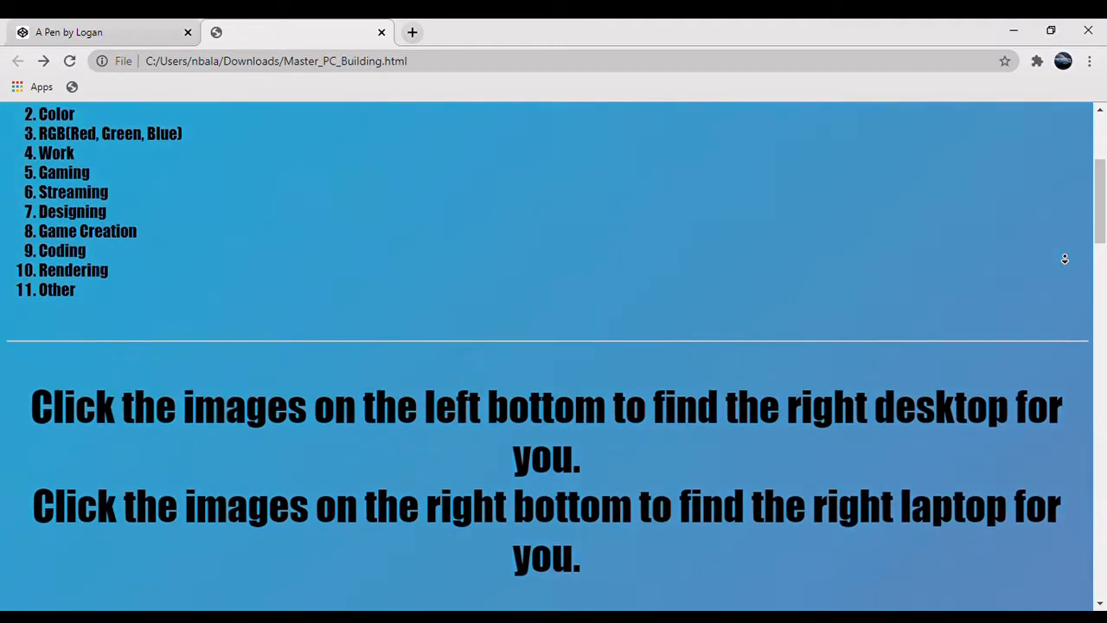
{"action": "scroll", "scroll_direction": "down", "scroll_amount": 3}
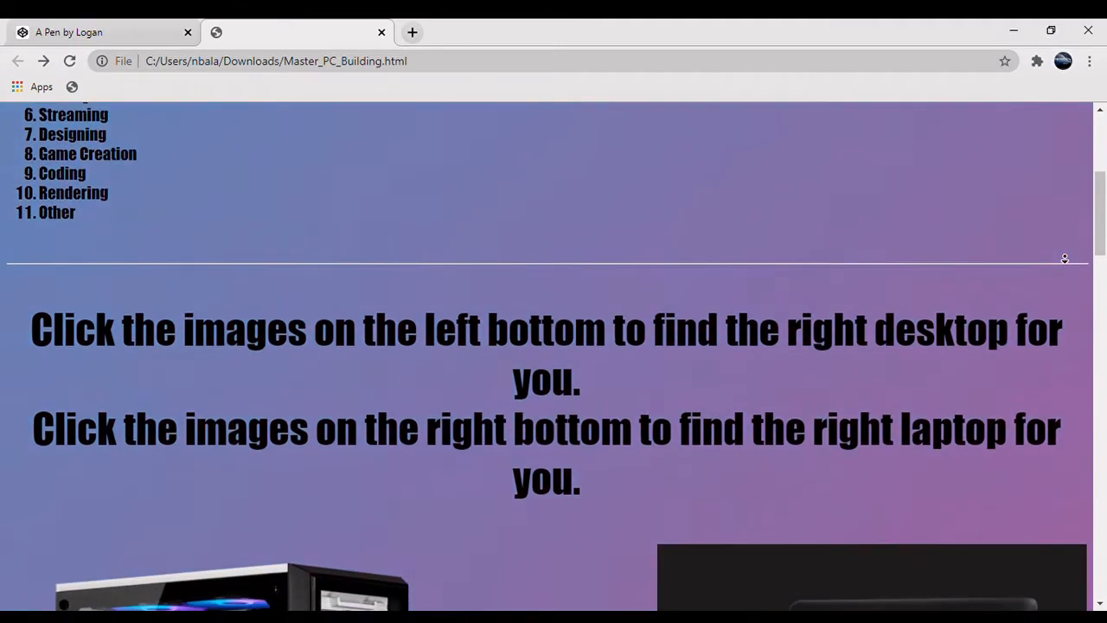
{"action": "scroll", "scroll_direction": "down", "scroll_amount": 3}
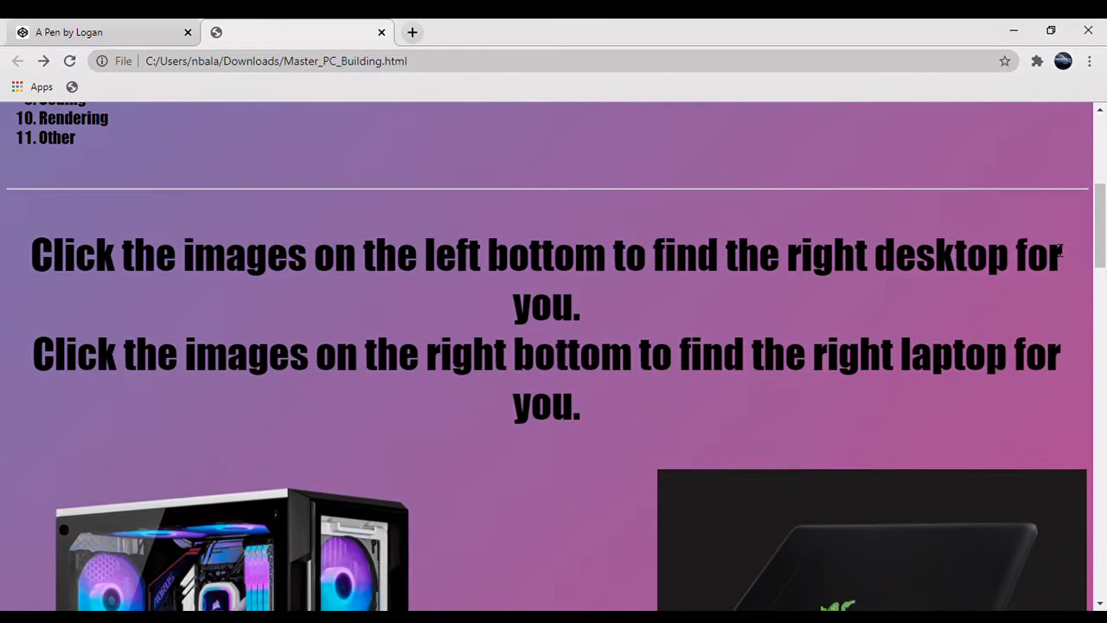
{"action": "scroll", "scroll_direction": "down", "scroll_amount": 3}
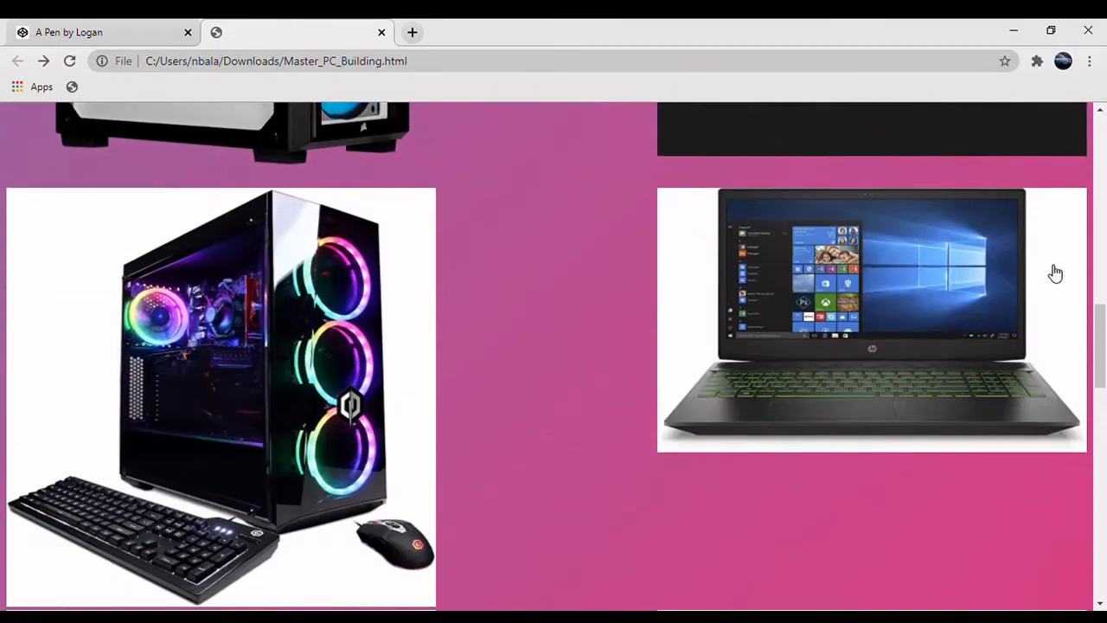
{"action": "scroll", "scroll_direction": "down", "scroll_amount": 3}
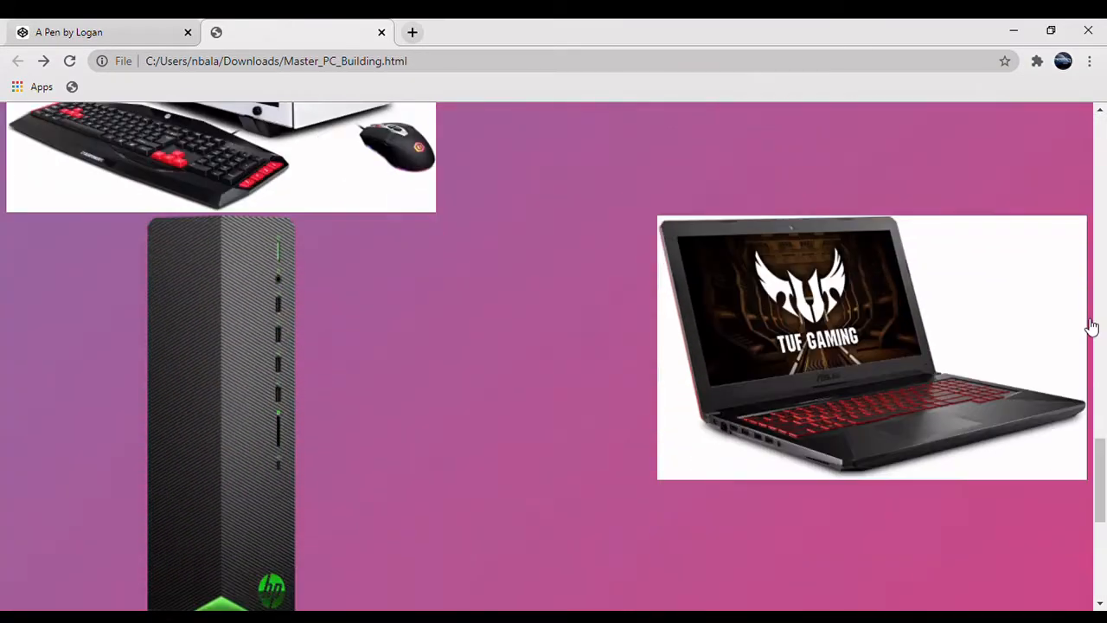
{"action": "scroll", "scroll_direction": "down", "scroll_amount": 3}
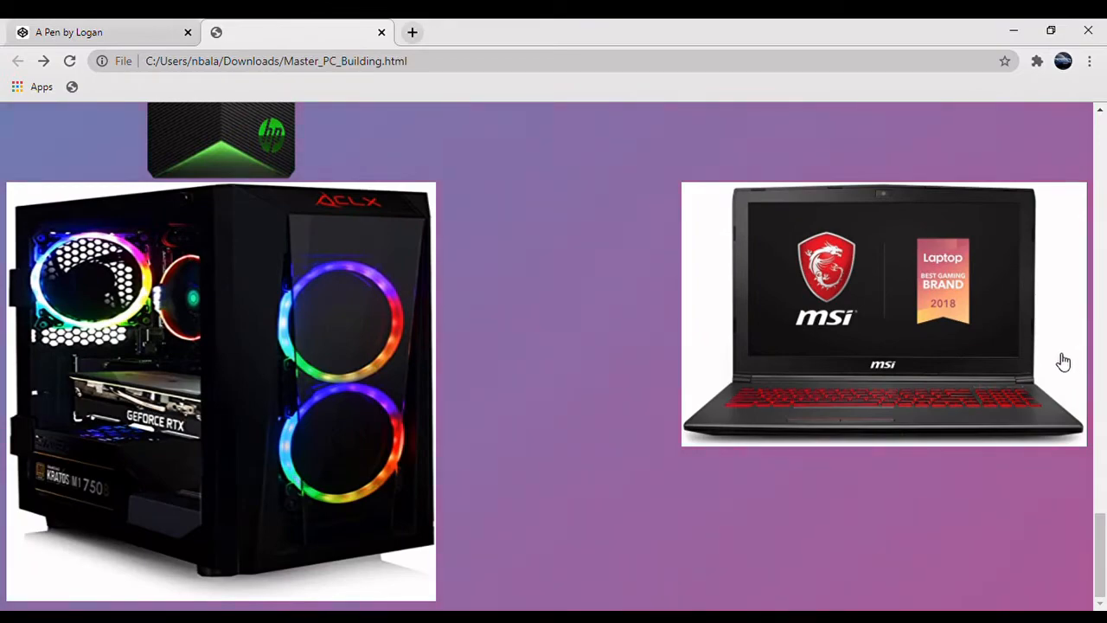
{"action": "scroll", "scroll_direction": "up", "scroll_amount": 3}
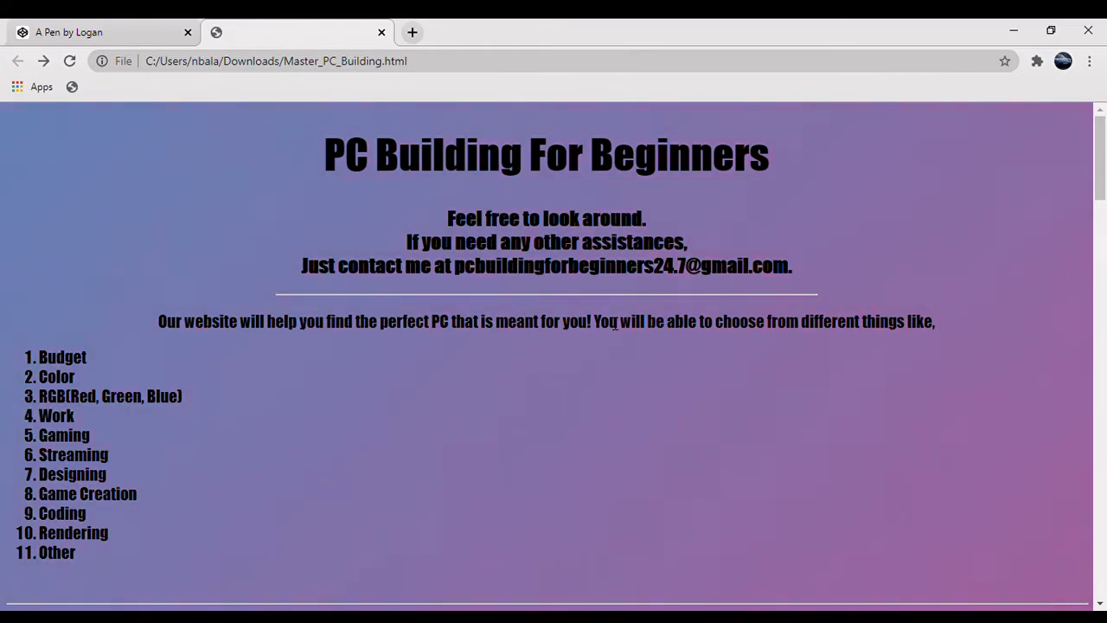
{"action": "scroll", "scroll_direction": "down", "scroll_amount": 3}
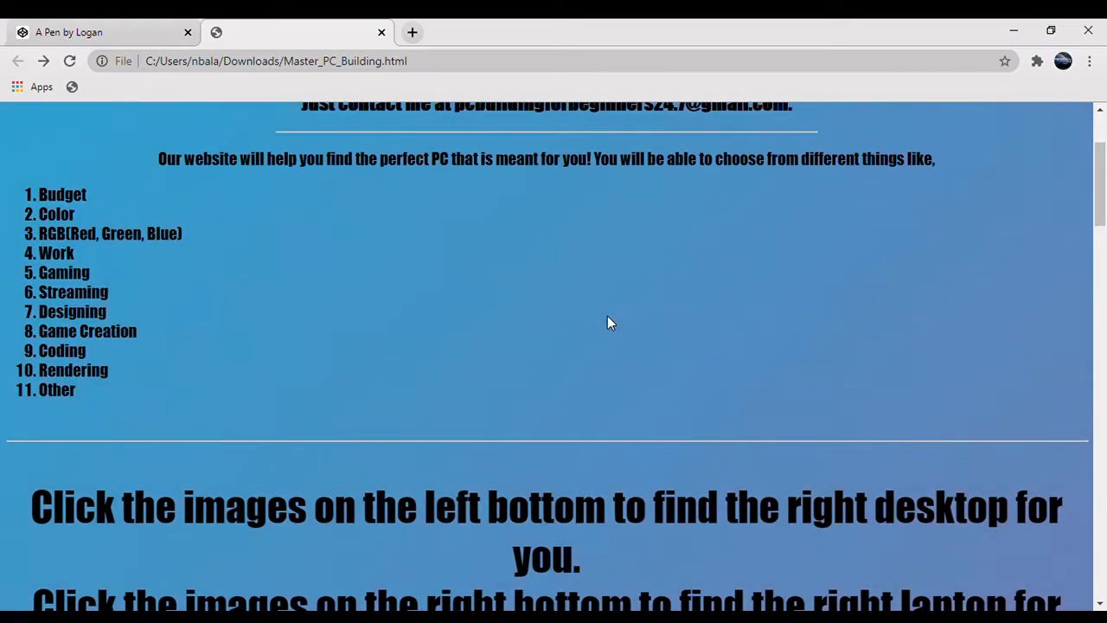
{"action": "scroll", "scroll_direction": "down", "scroll_amount": 3}
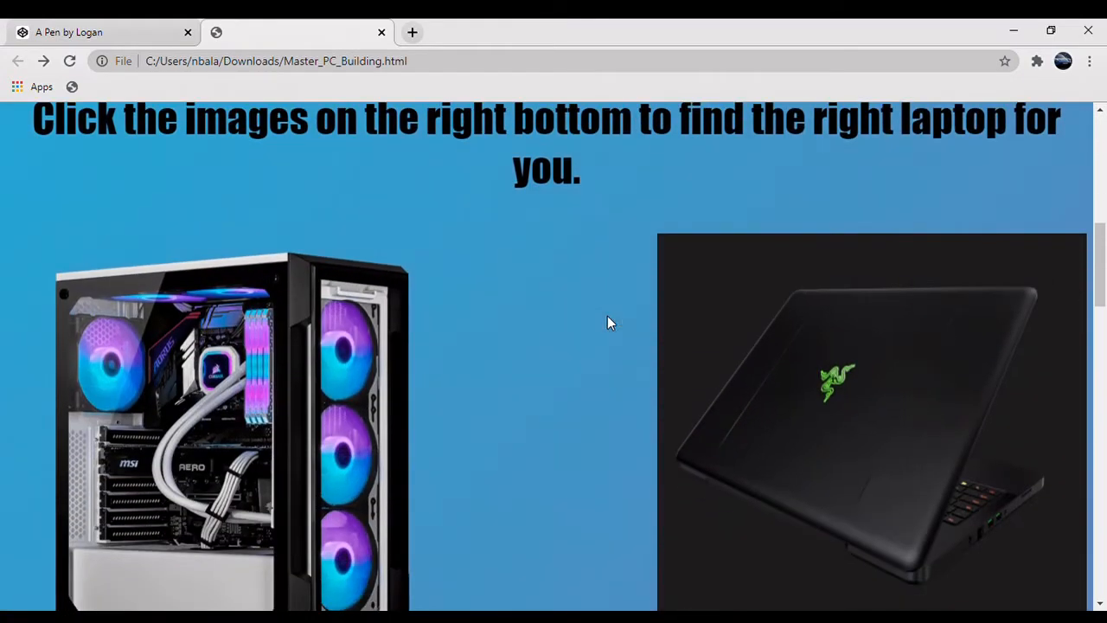
{"action": "scroll", "scroll_direction": "down", "scroll_amount": 3}
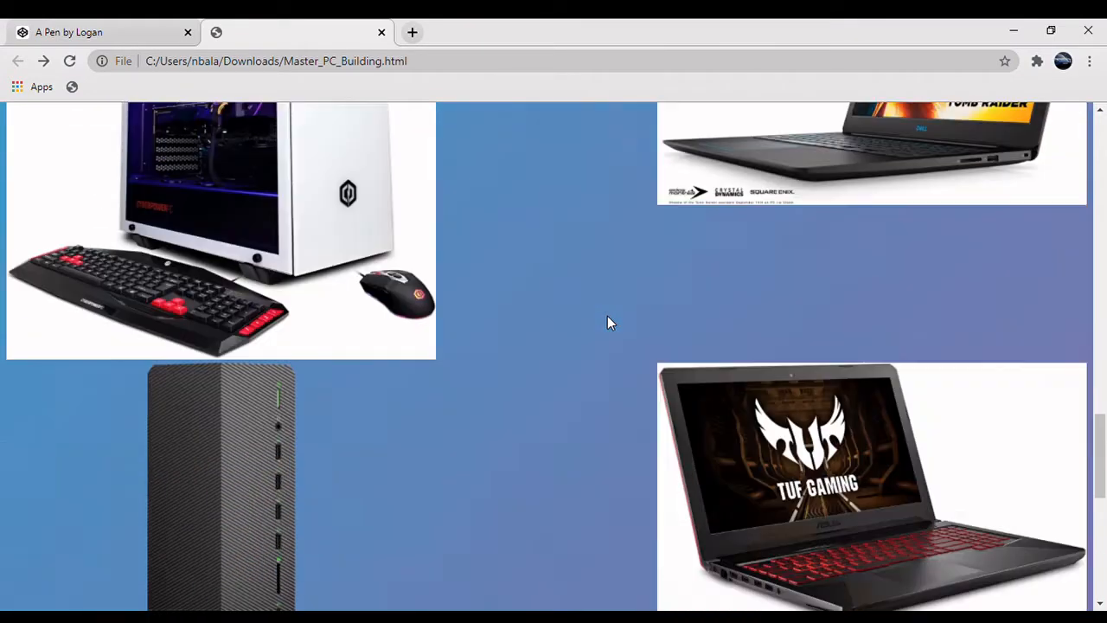
{"action": "scroll", "scroll_direction": "down", "scroll_amount": 3}
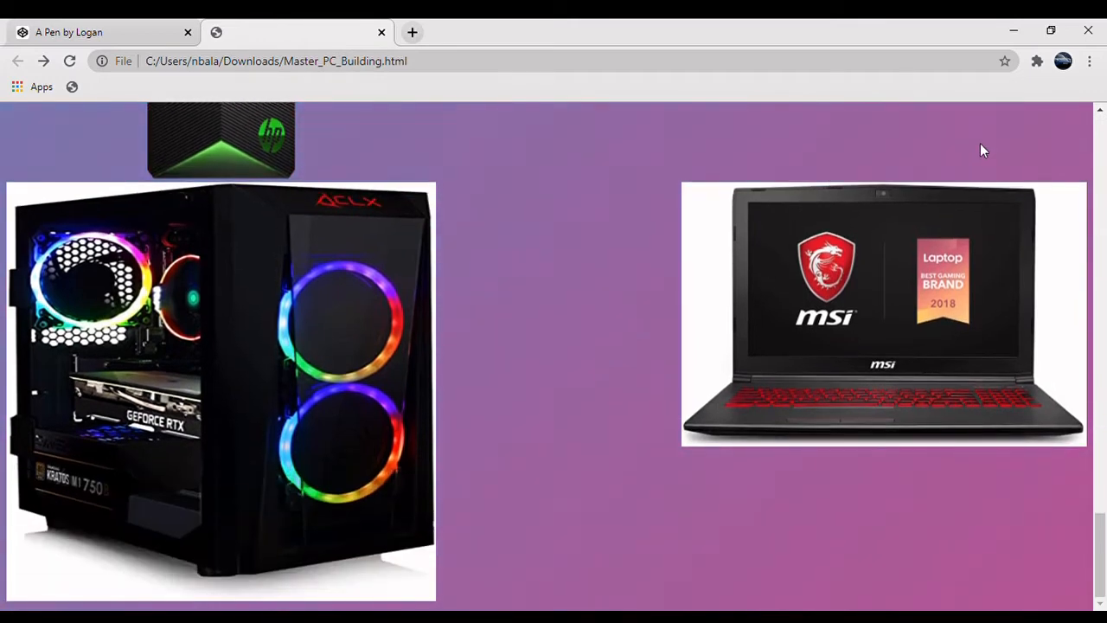
{"action": "scroll", "scroll_direction": "up", "scroll_amount": 3}
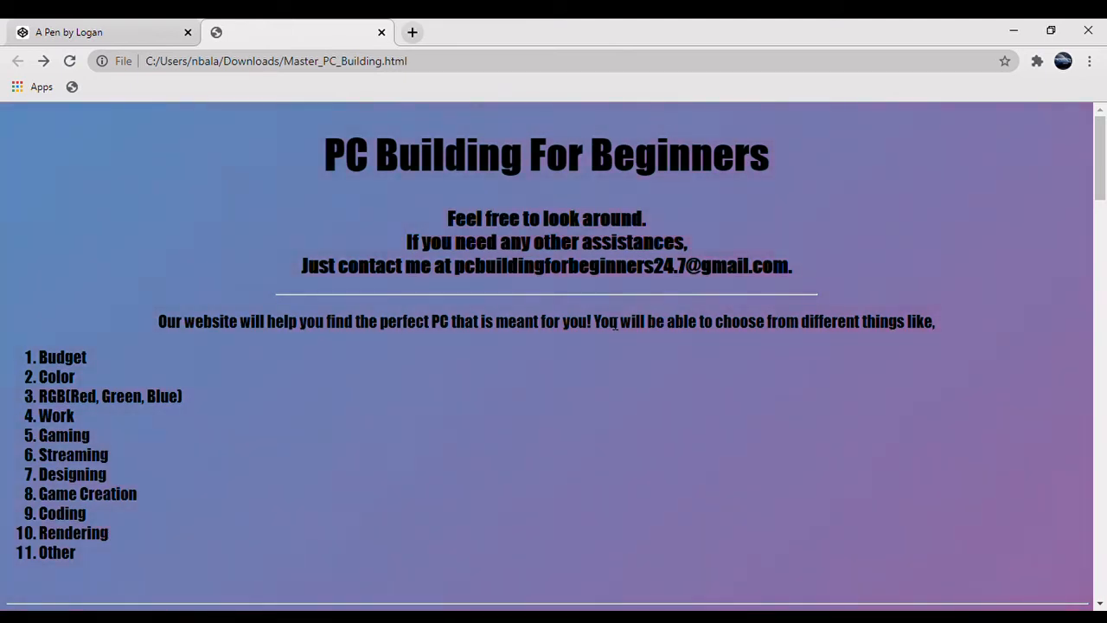
{"action": "scroll", "scroll_direction": "down", "scroll_amount": 3}
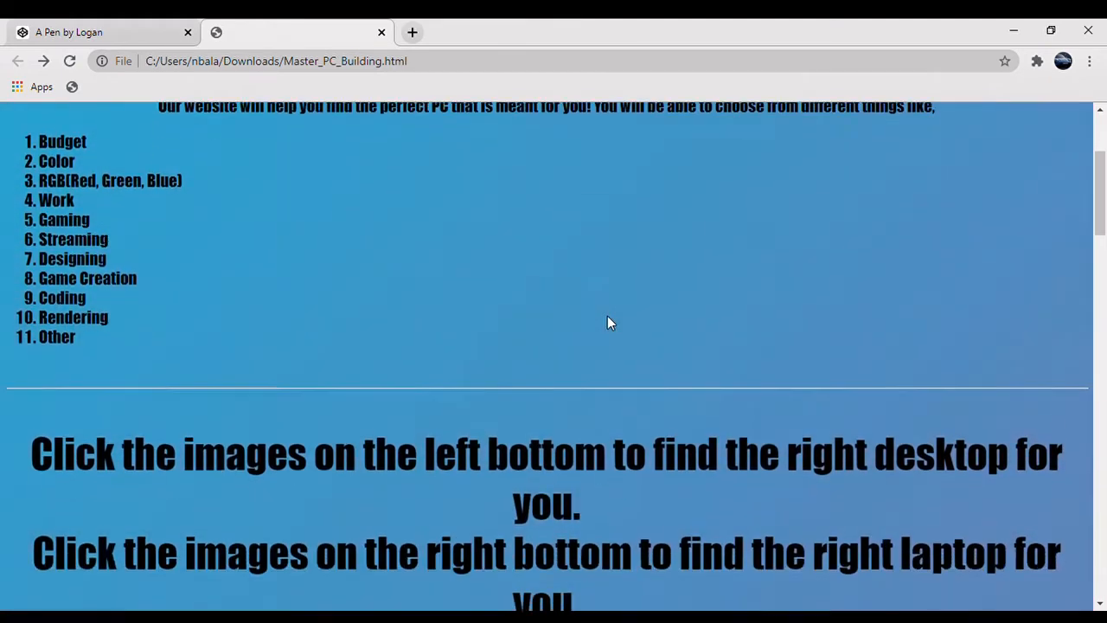
{"action": "scroll", "scroll_direction": "down", "scroll_amount": 3}
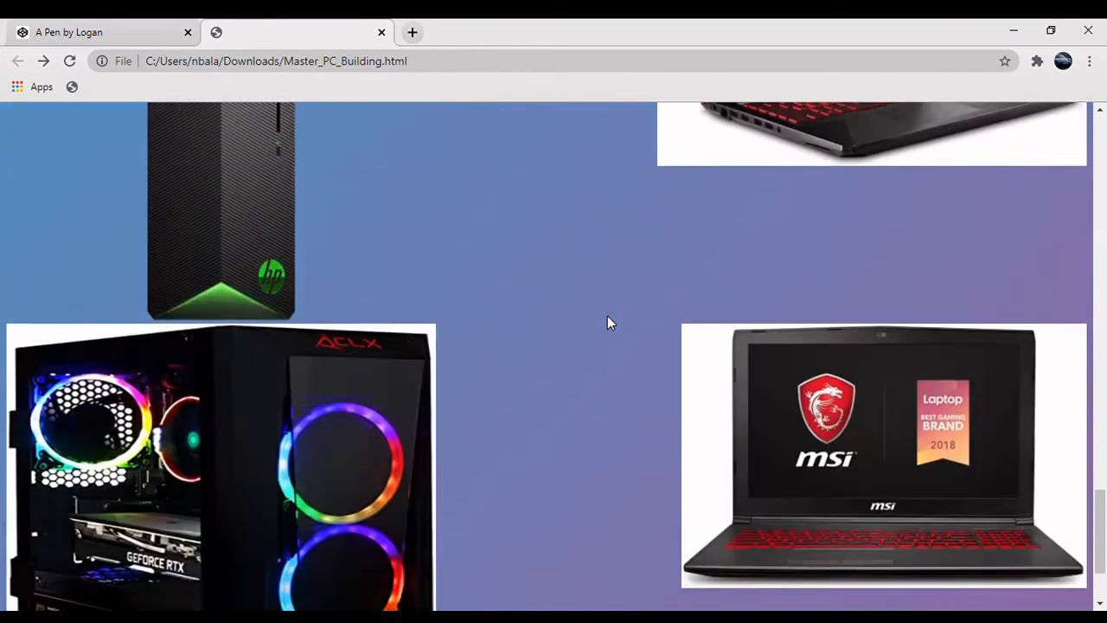
{"action": "scroll", "scroll_direction": "down", "scroll_amount": 3}
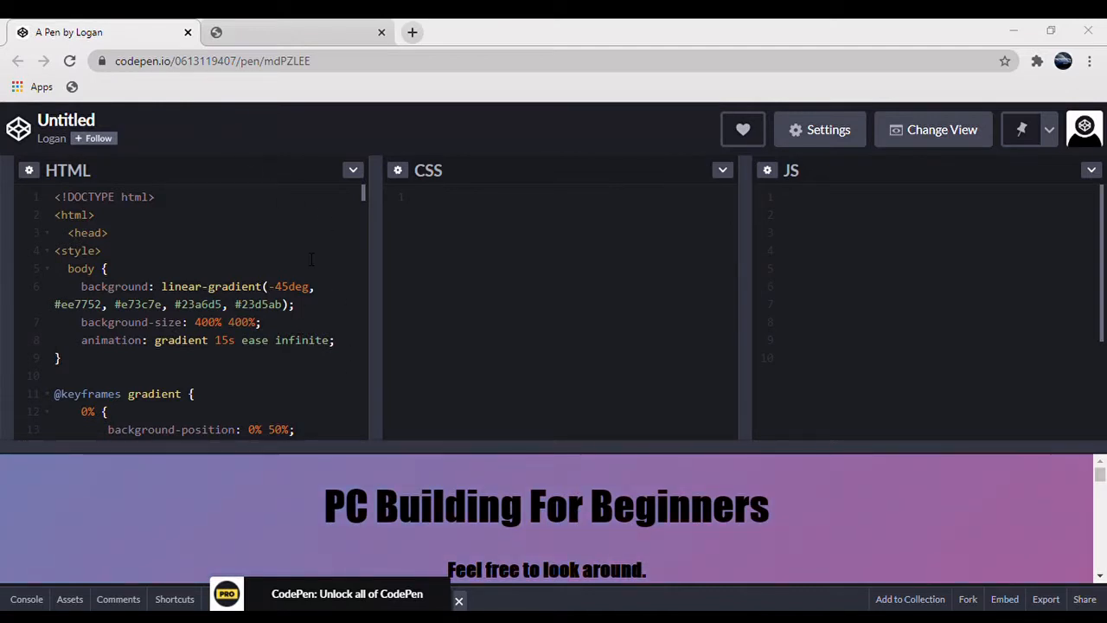
{"action": "scroll", "scroll_direction": "down", "scroll_amount": 3}
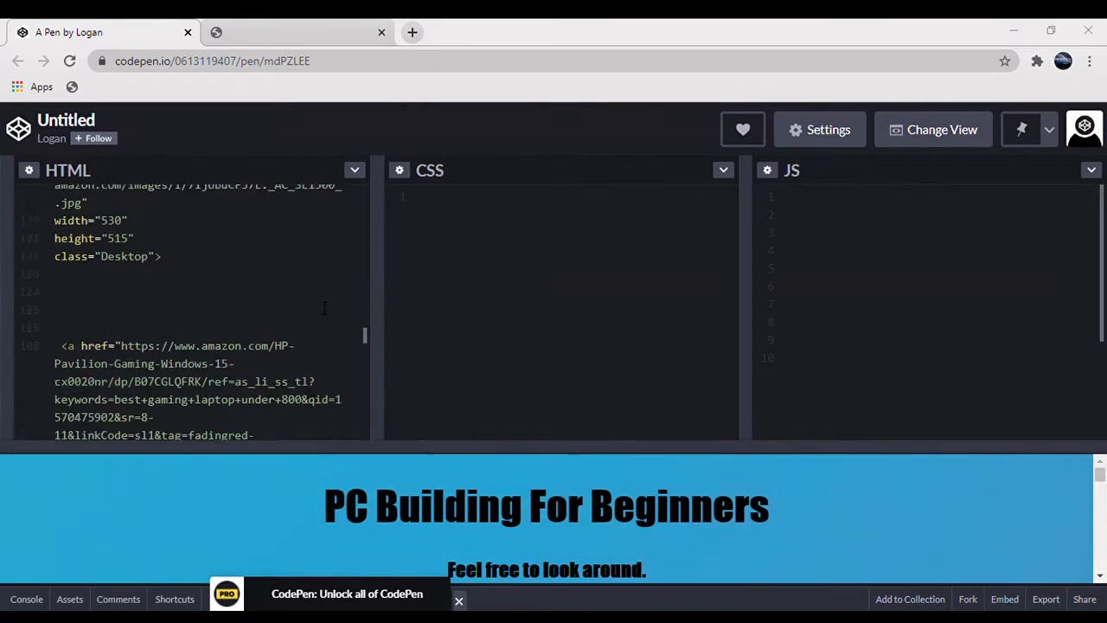
{"action": "scroll", "scroll_direction": "down", "scroll_amount": 3}
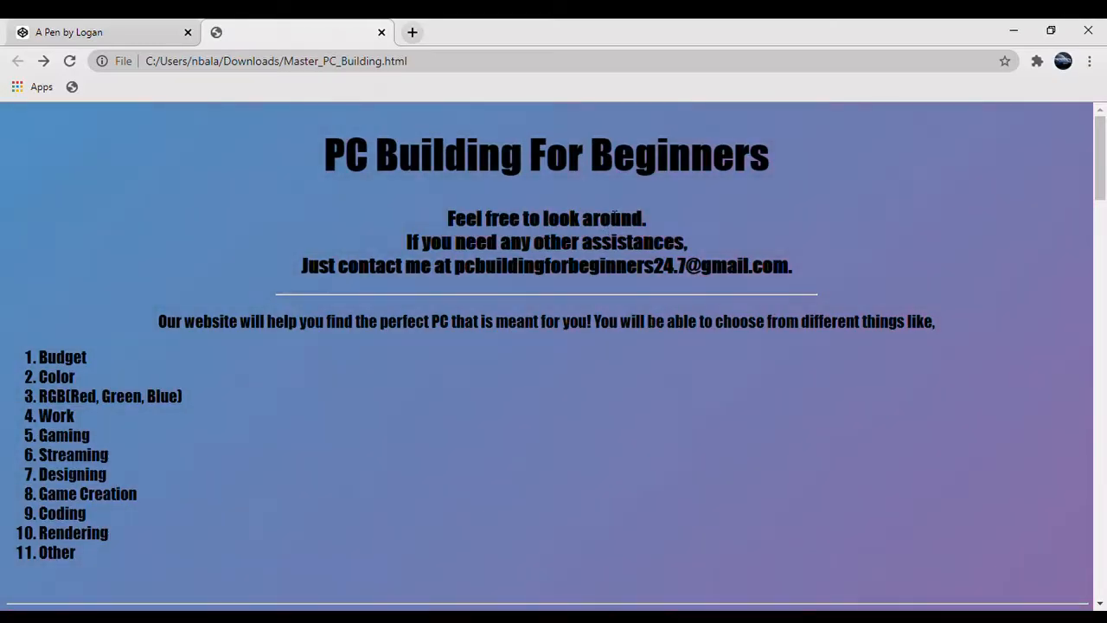
{"action": "scroll", "scroll_direction": "down", "scroll_amount": 3}
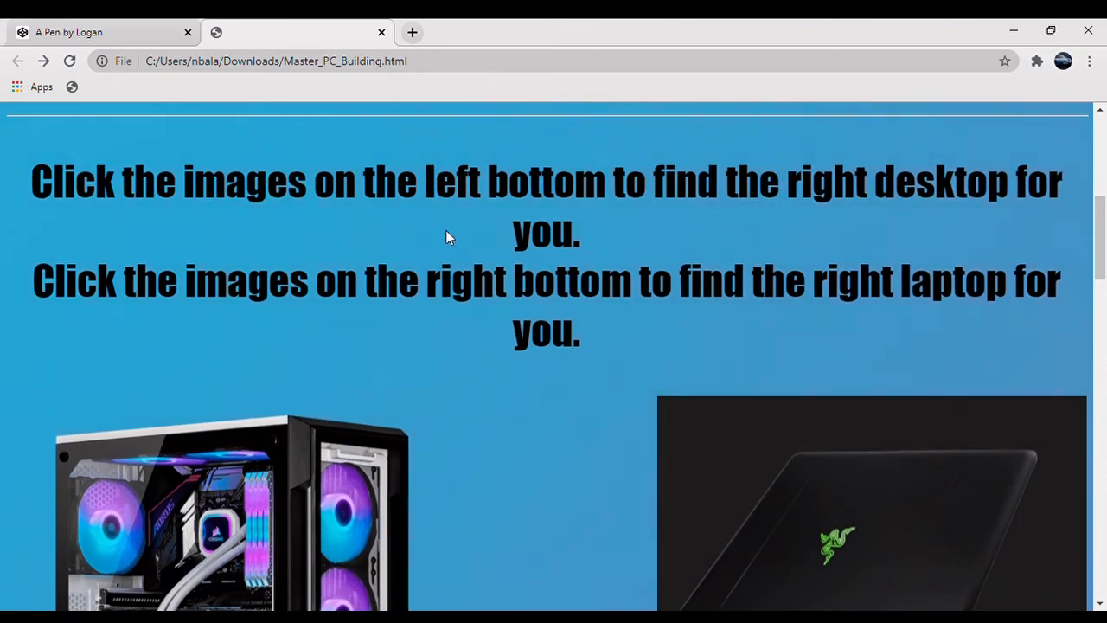
{"action": "scroll", "scroll_direction": "down", "scroll_amount": 3}
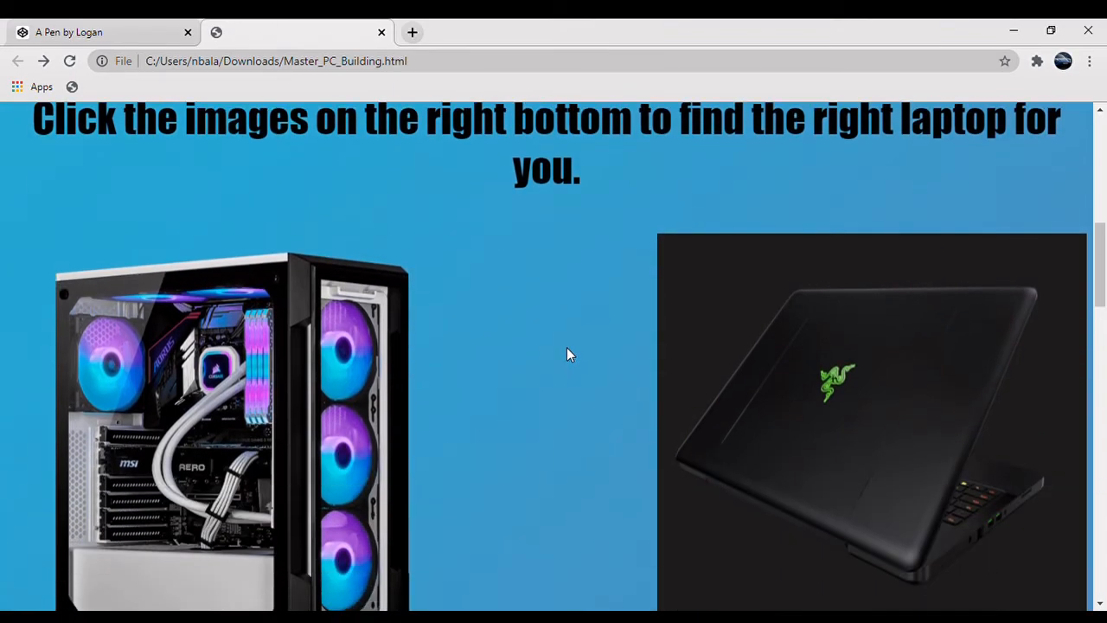
{"action": "scroll", "scroll_direction": "down", "scroll_amount": 3}
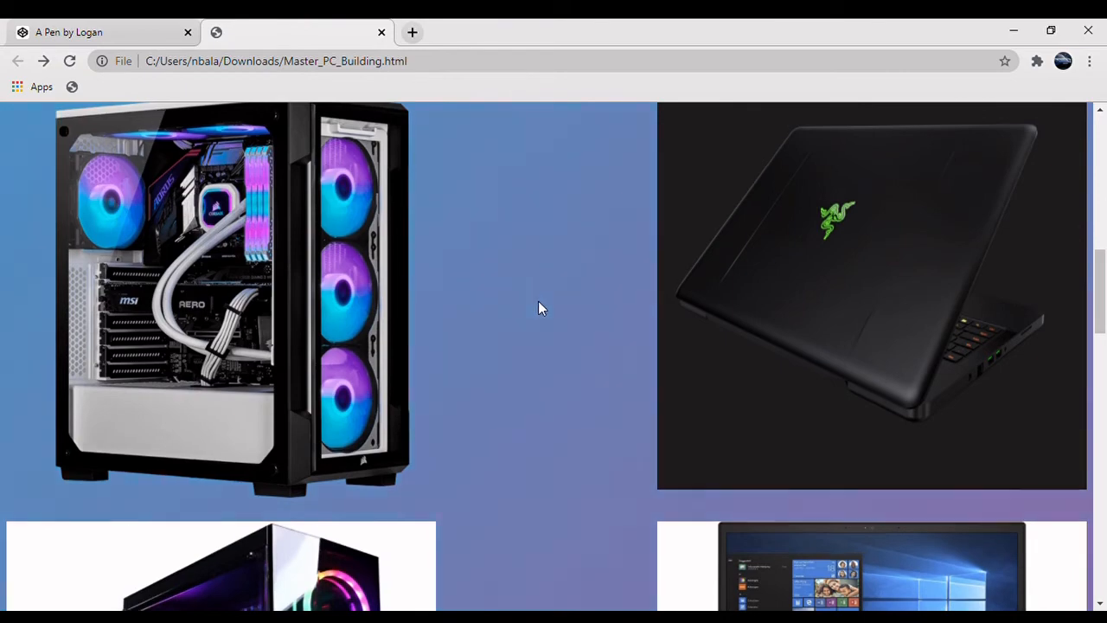
{"action": "scroll", "scroll_direction": "down", "scroll_amount": 3}
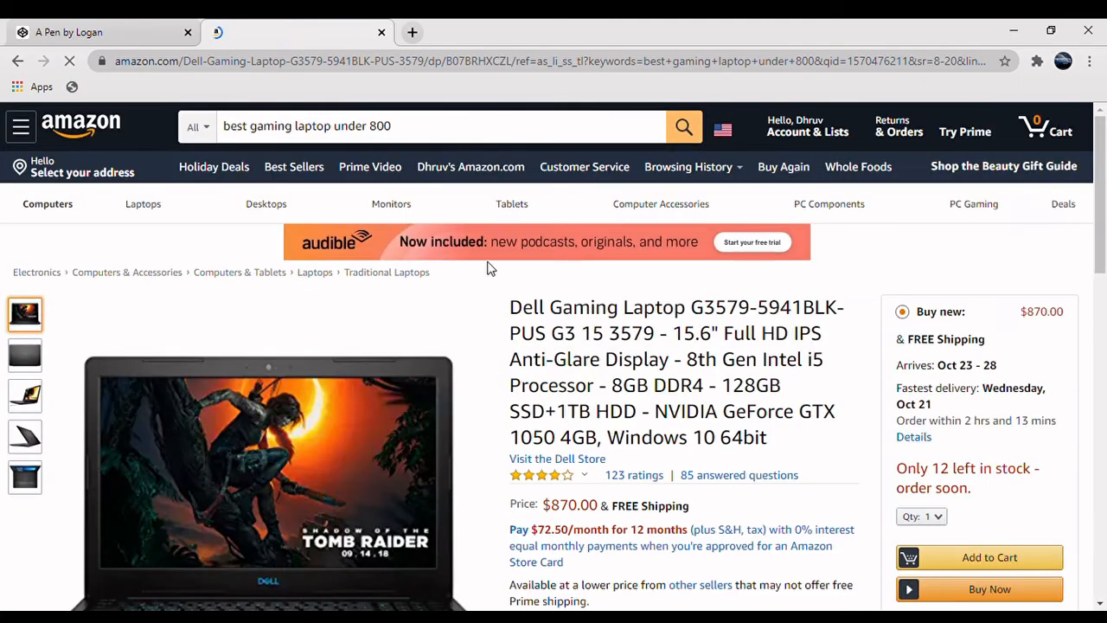
{"action": "scroll", "scroll_direction": "down", "scroll_amount": 3}
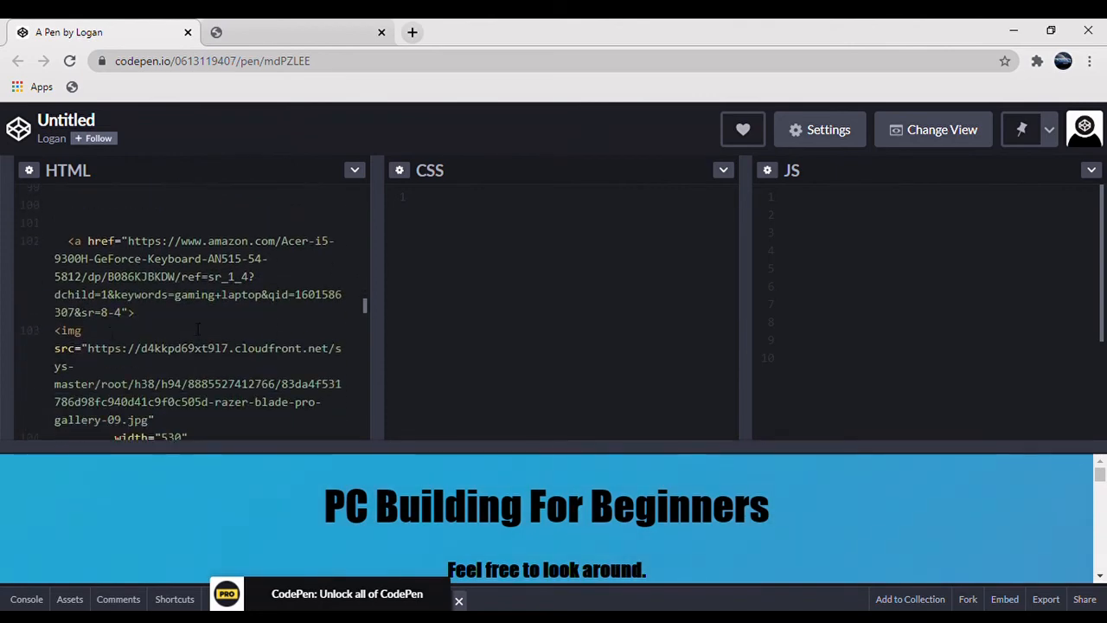
{"action": "scroll", "scroll_direction": "down", "scroll_amount": 3}
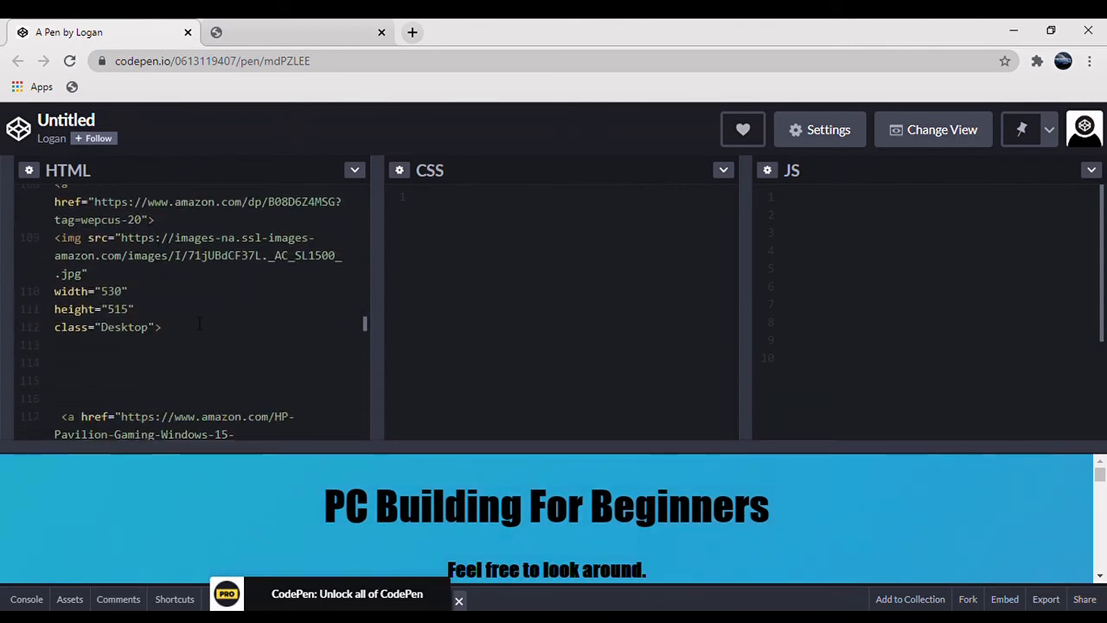
{"action": "scroll", "scroll_direction": "down", "scroll_amount": 3}
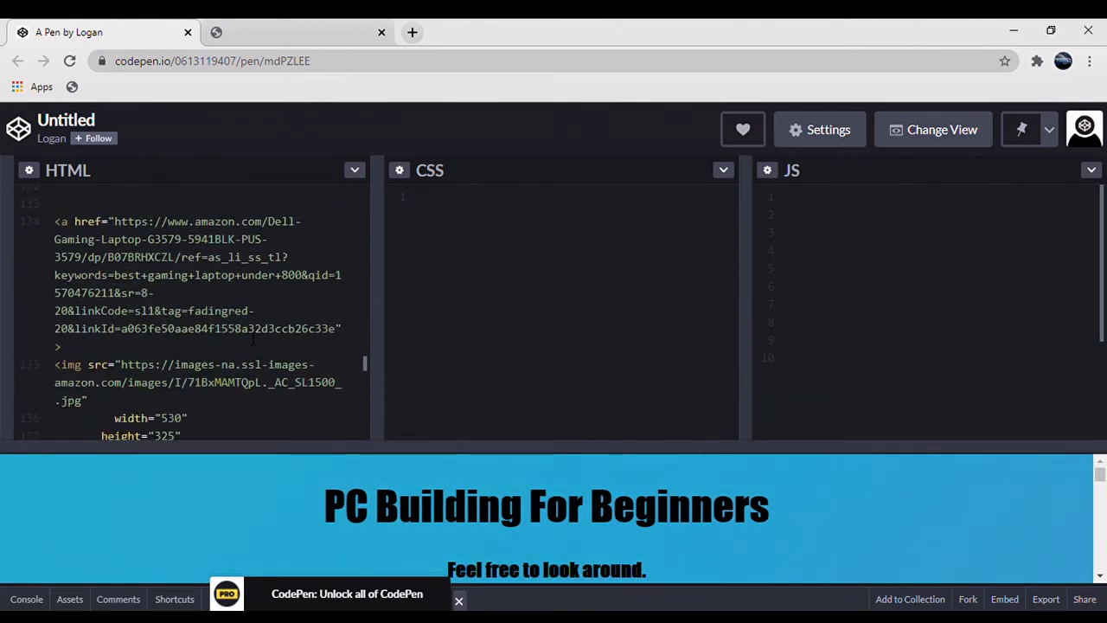
{"action": "scroll", "scroll_direction": "down", "scroll_amount": 3}
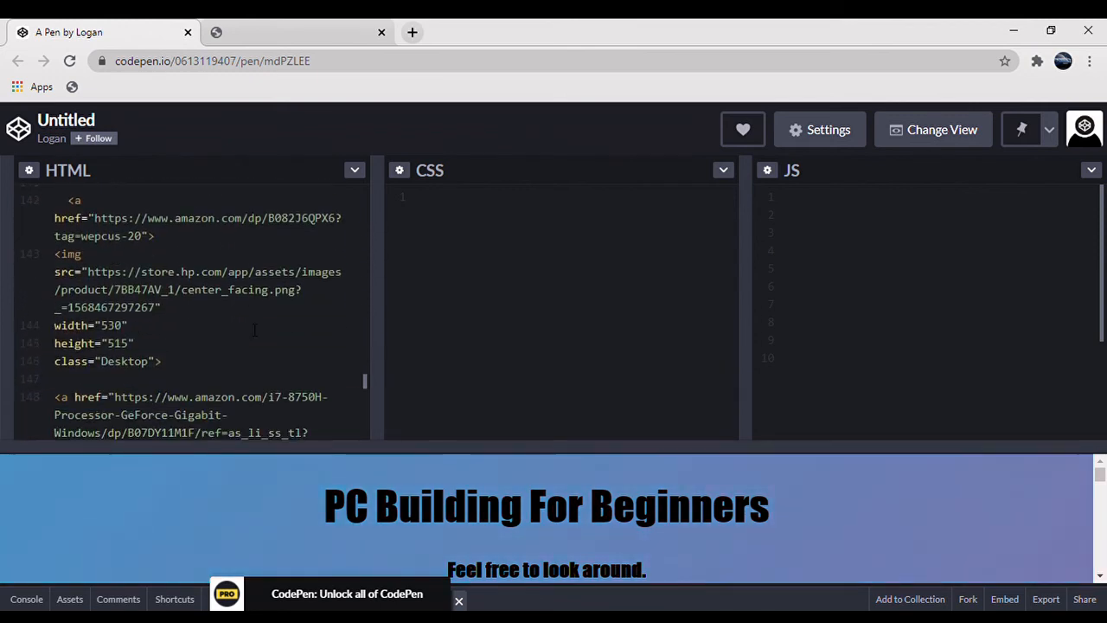
{"action": "scroll", "scroll_direction": "down", "scroll_amount": 3}
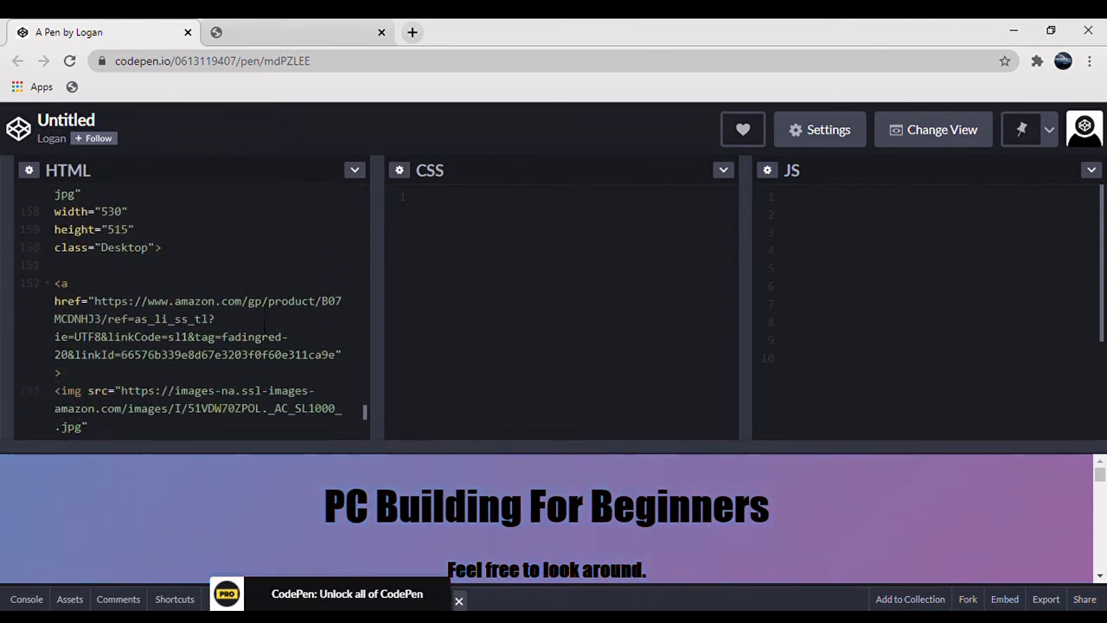